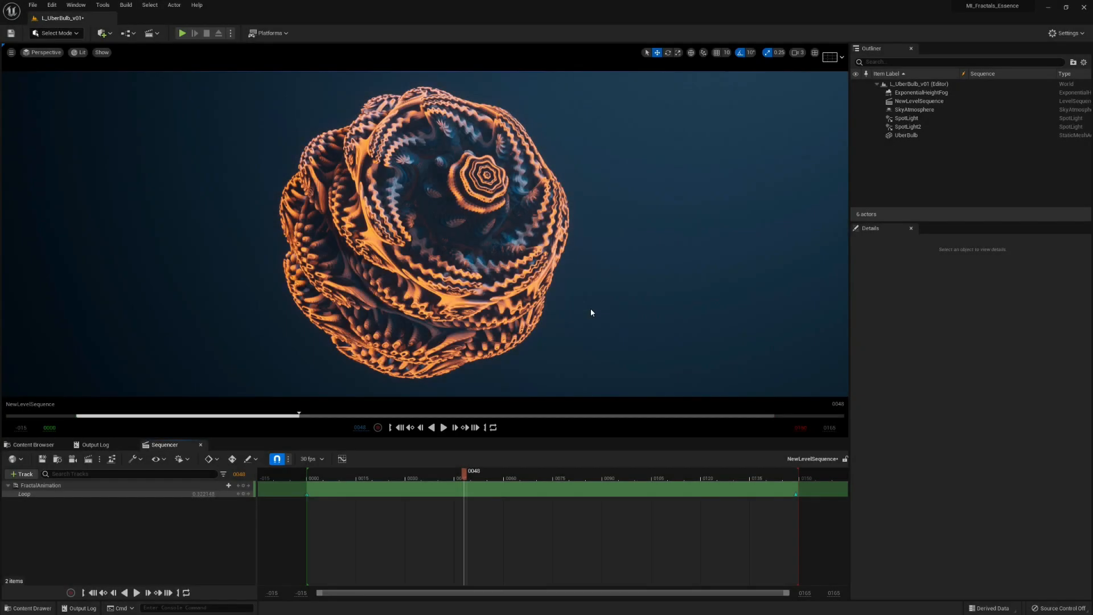
mouse_move(146, 580)
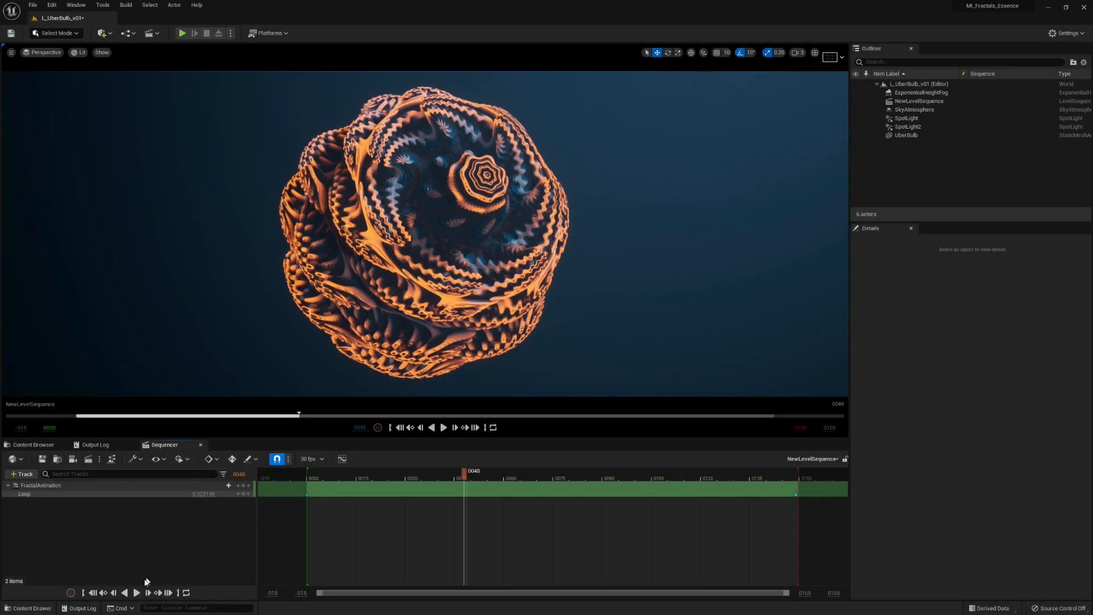
Preview the fractal animation, then search the Plugins browser for Movie Render Queue.
click(137, 592)
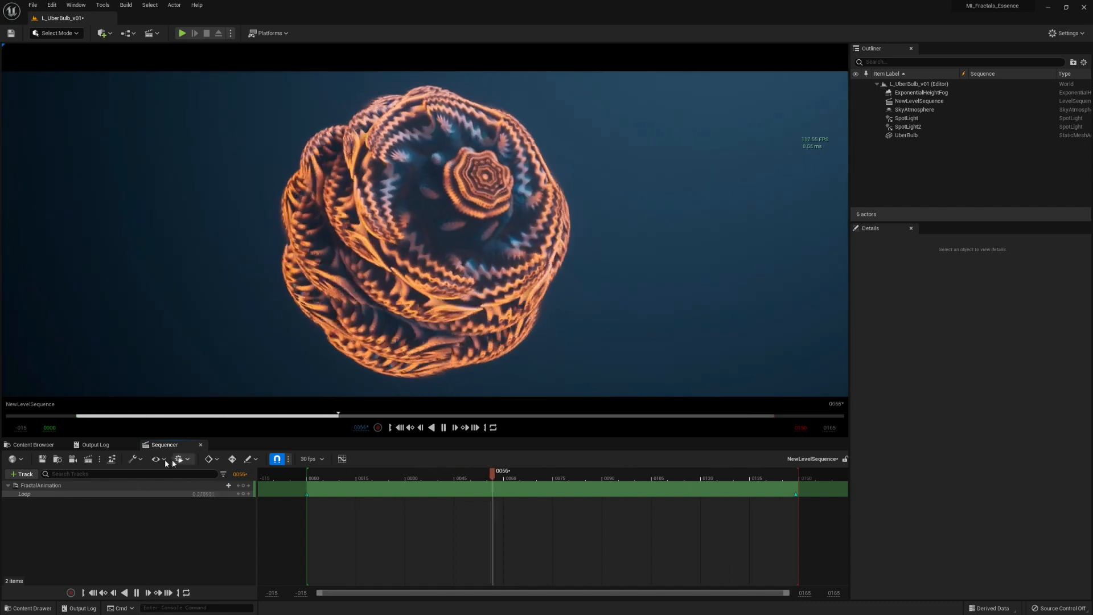
click(137, 592)
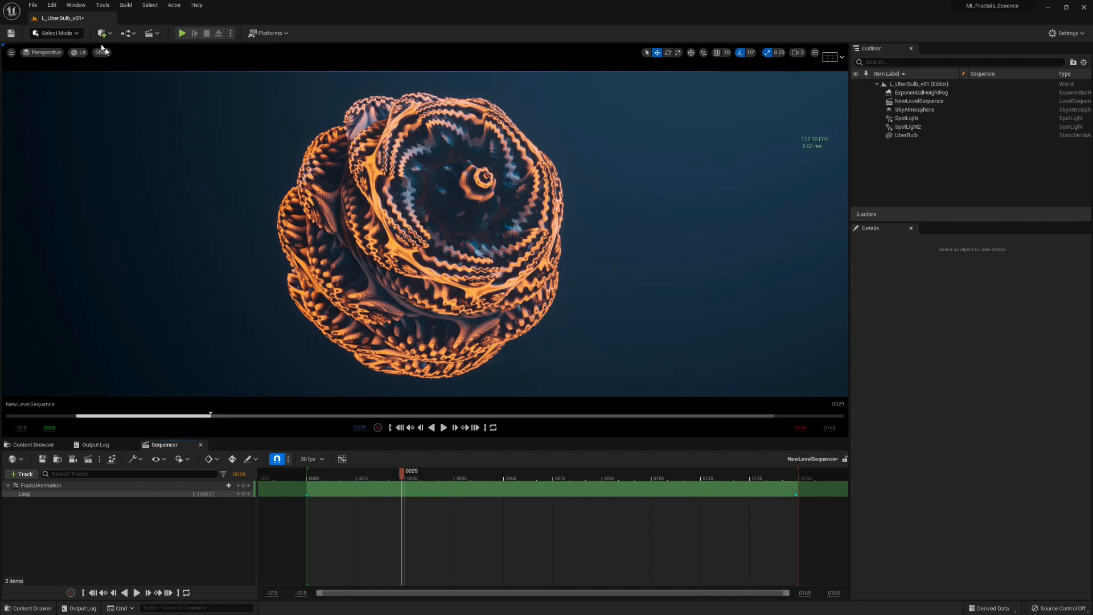
click(51, 5)
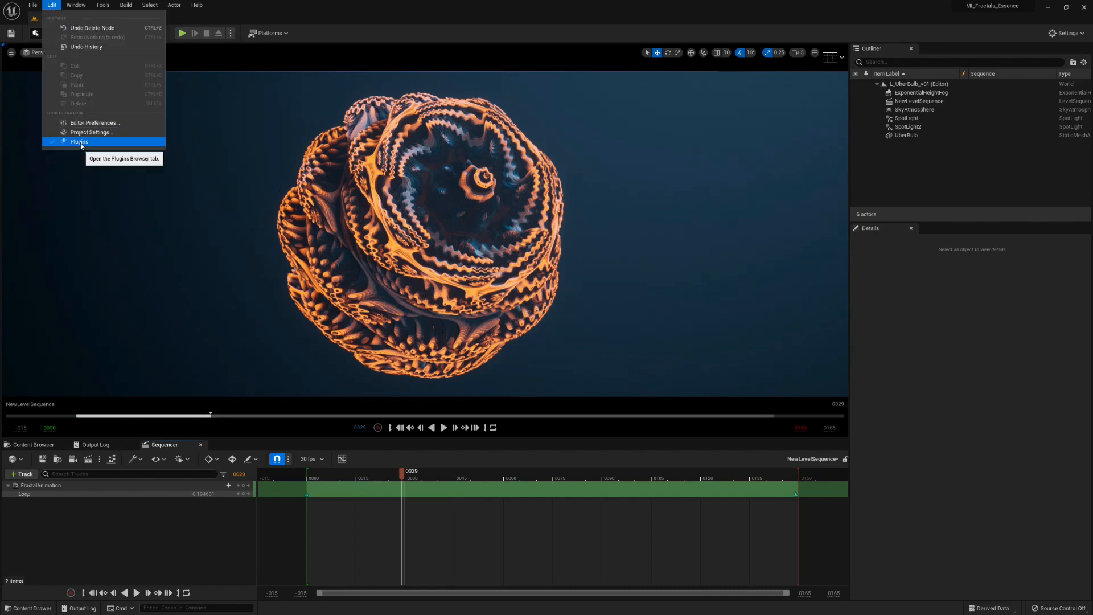
click(78, 142)
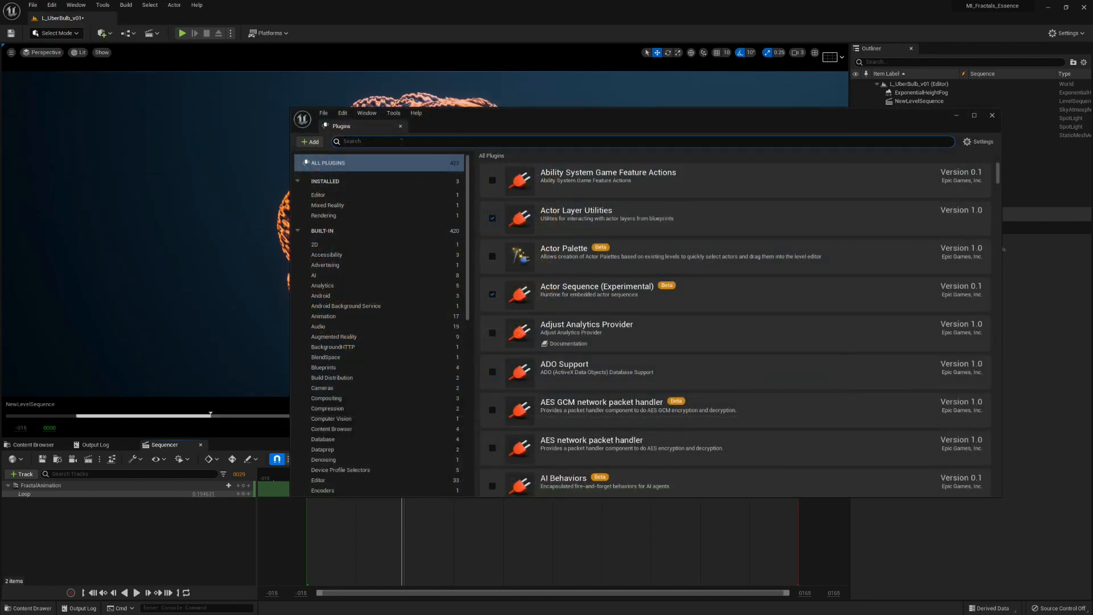
text(movie render)
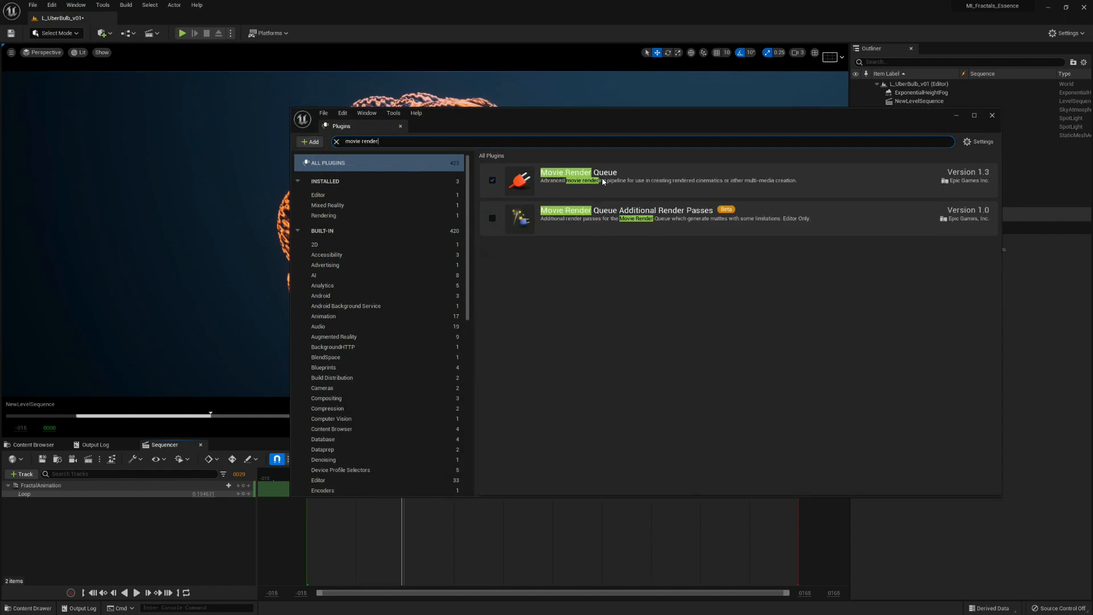
mouse_move(497, 189)
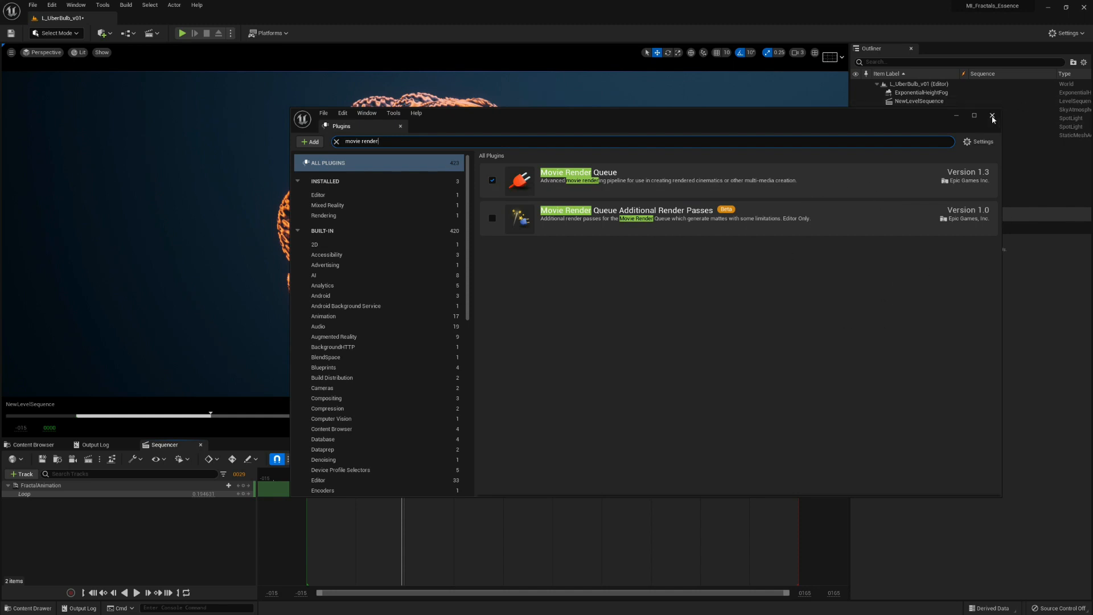
click(75, 6)
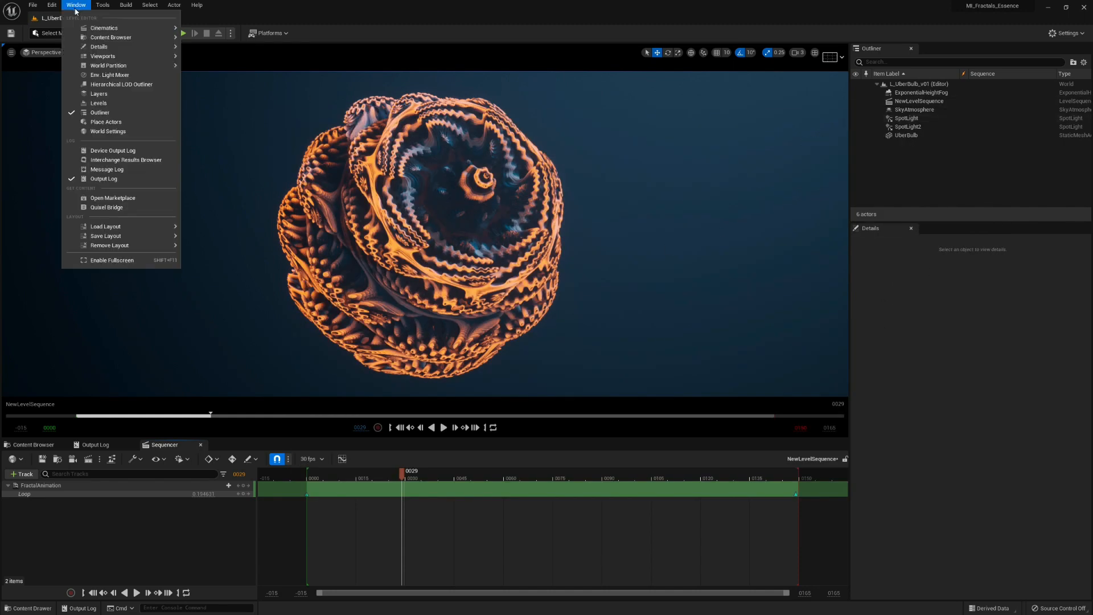
mouse_move(104, 28)
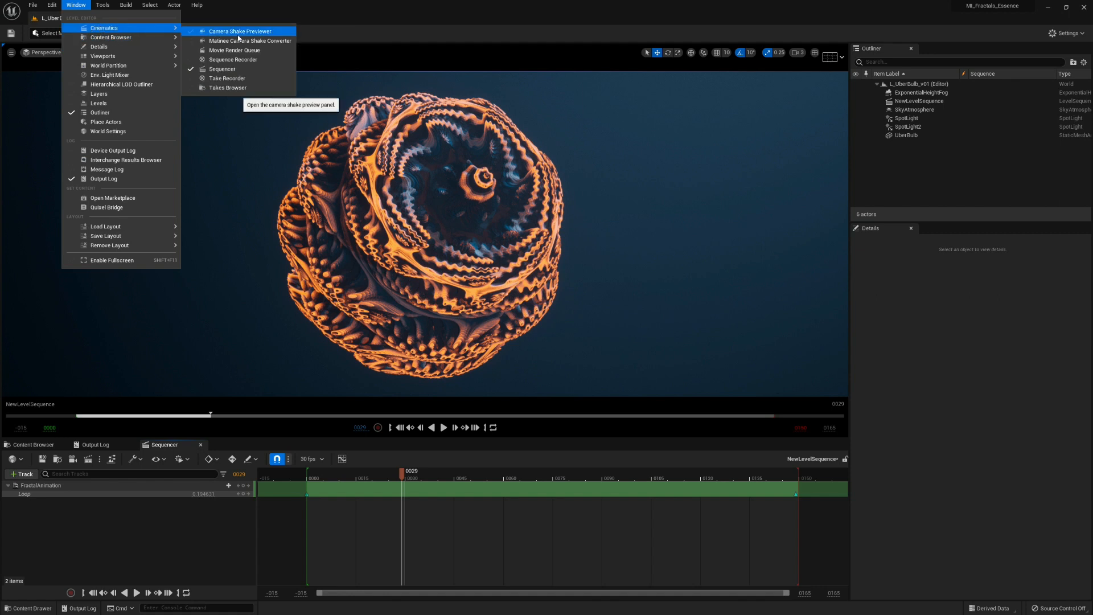
click(235, 50)
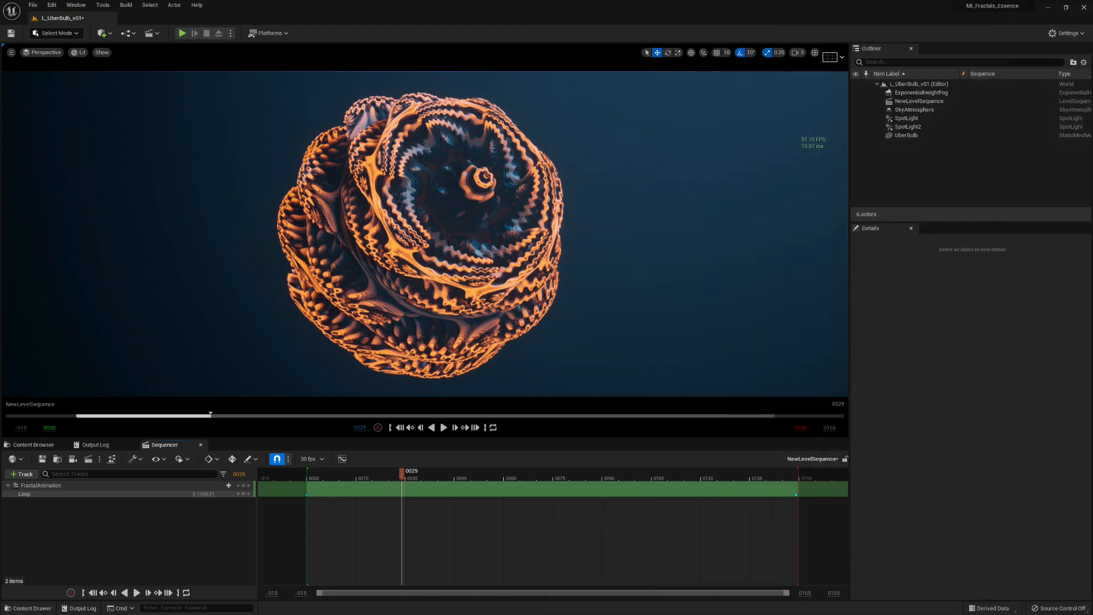
mouse_move(80, 503)
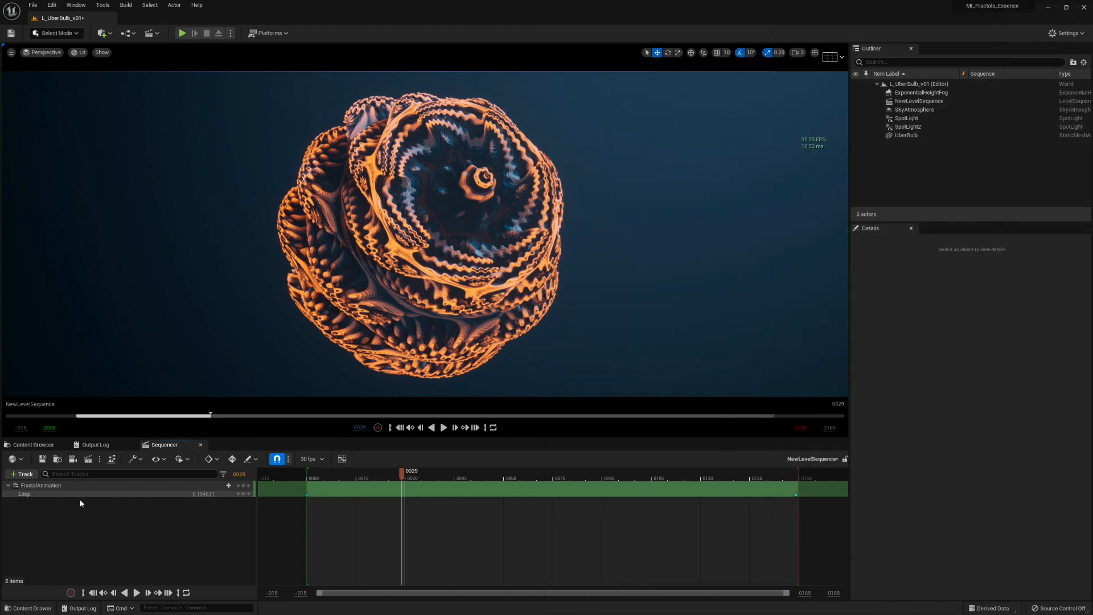
mouse_move(32, 444)
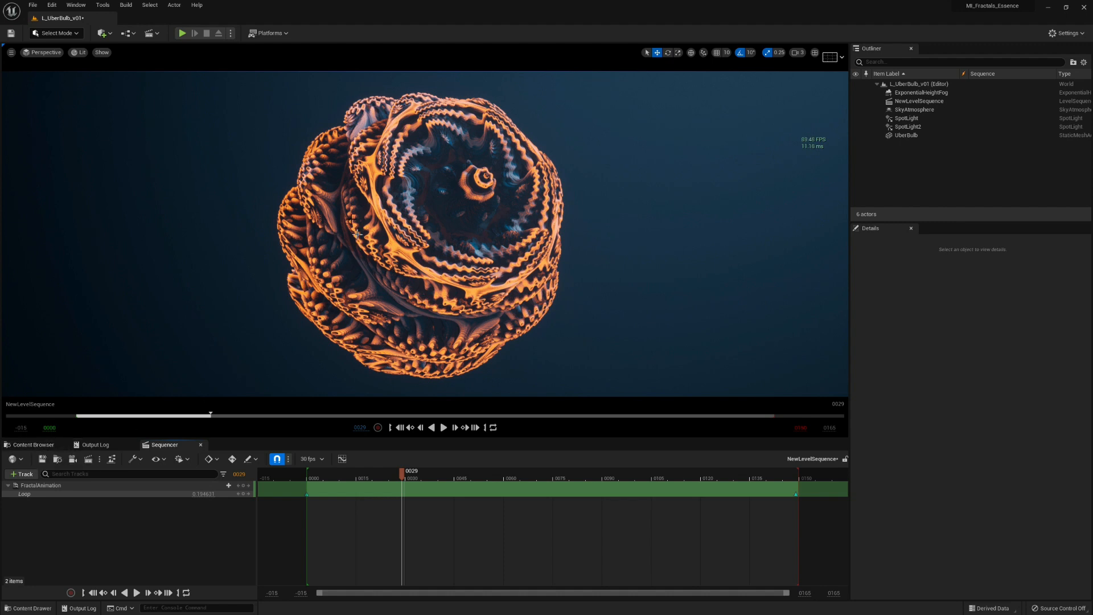
Place a Cine Camera Actor and pilot CineCameraActor4 to frame the fractal bulb.
click(102, 33)
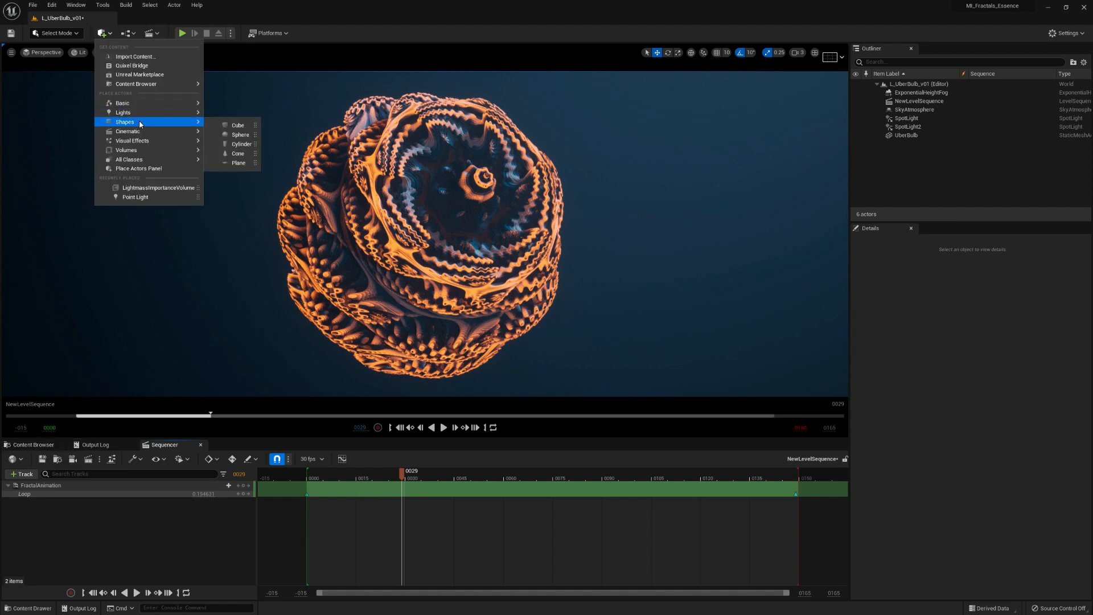
mouse_move(128, 131)
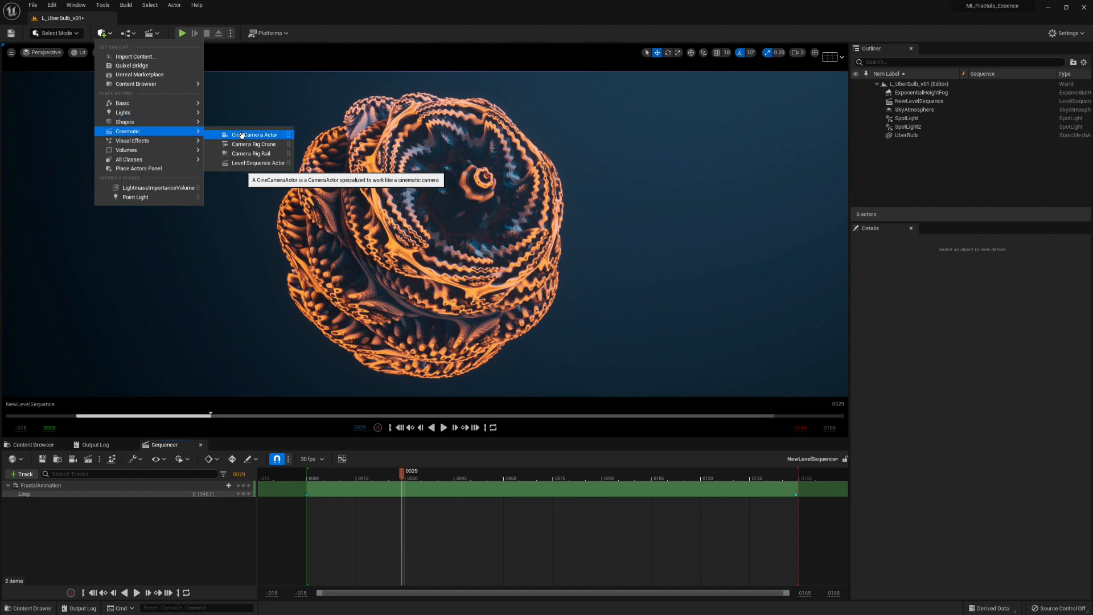
click(254, 134)
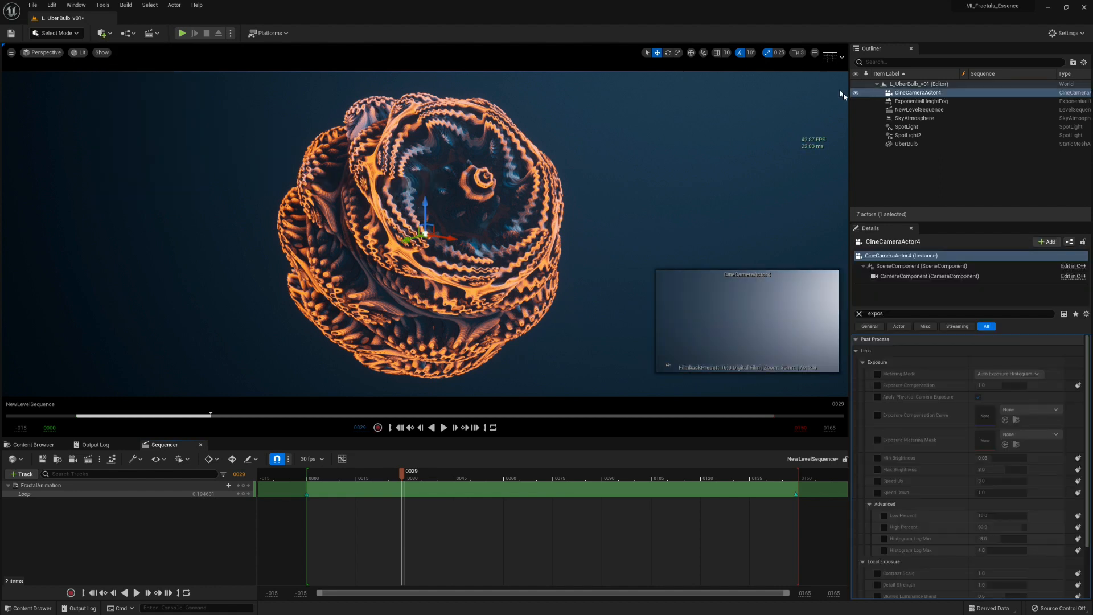
right_click(917, 92)
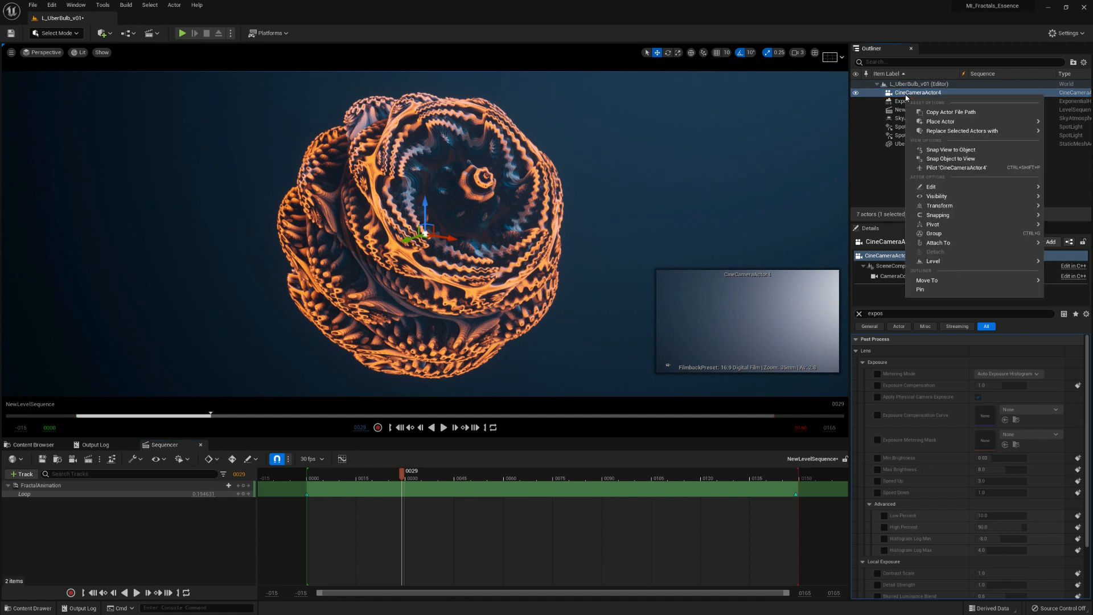
mouse_move(949, 158)
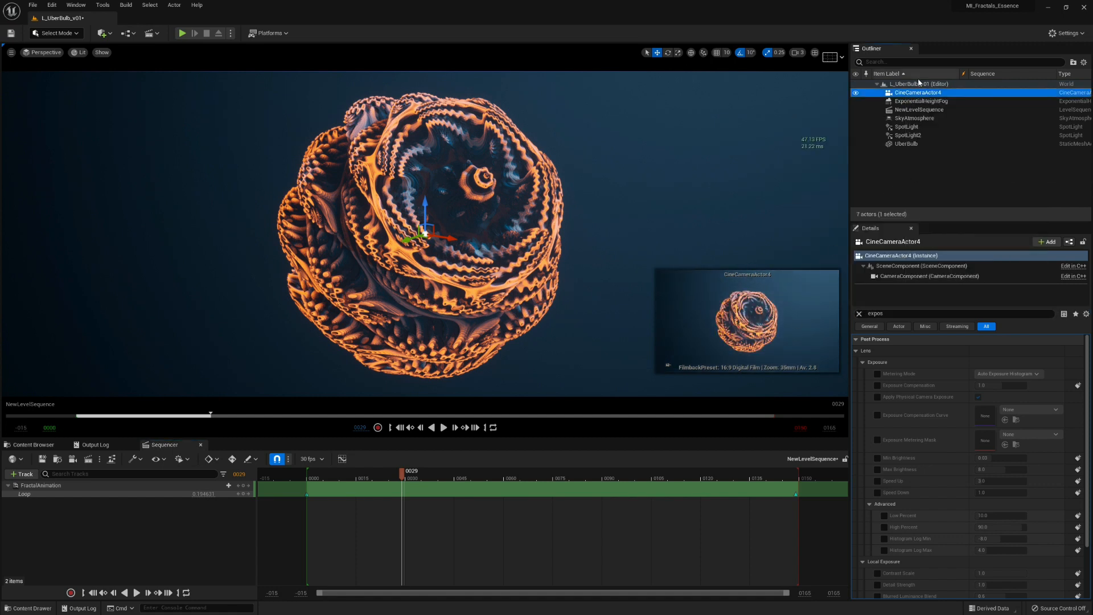
right_click(916, 92)
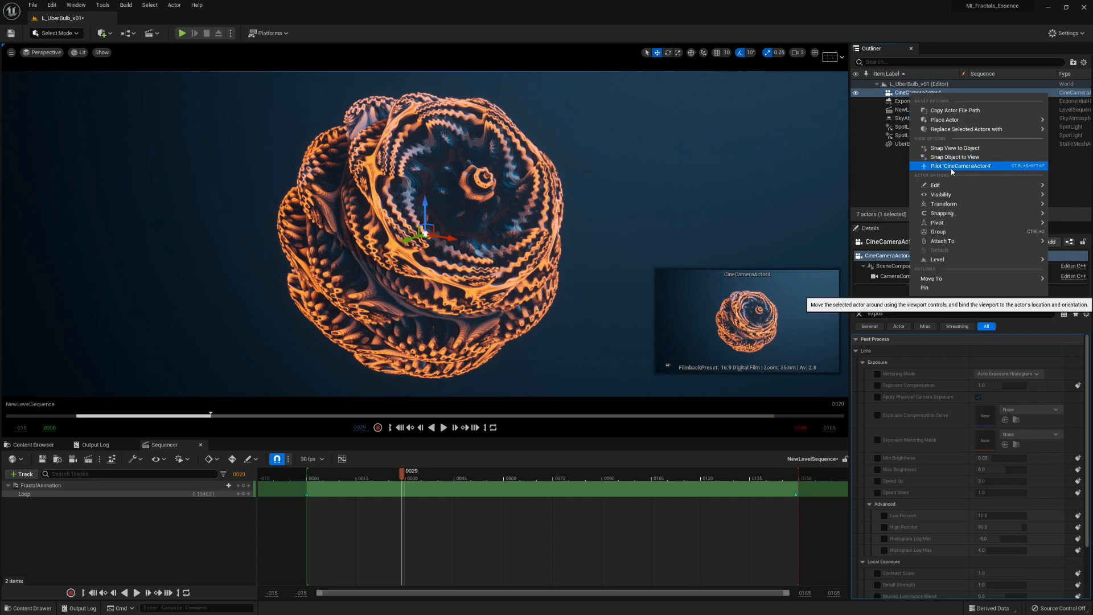
click(956, 165)
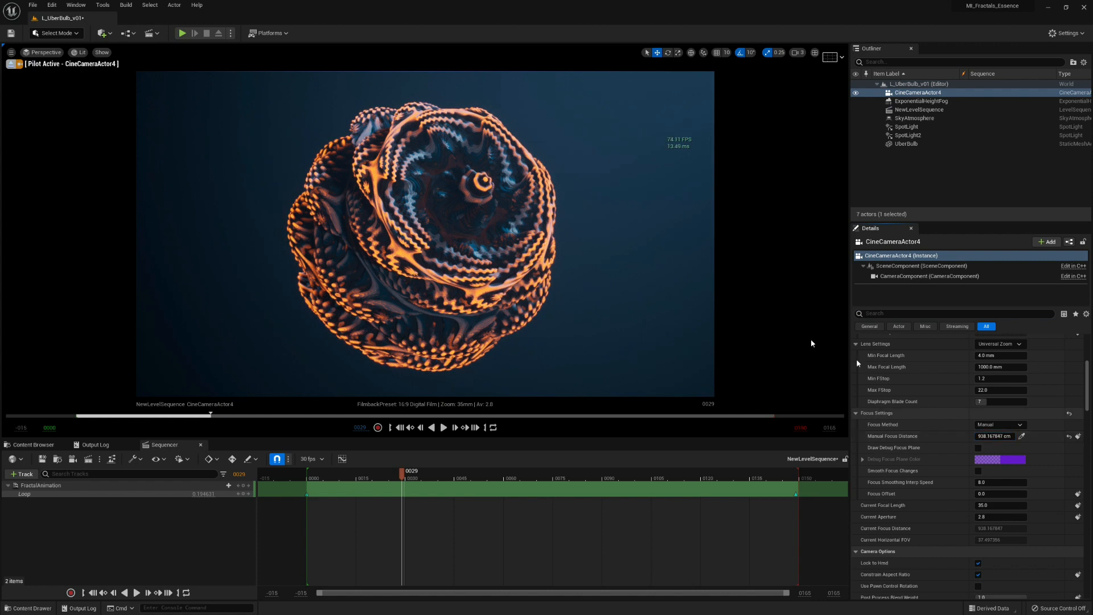
right_click(425, 230)
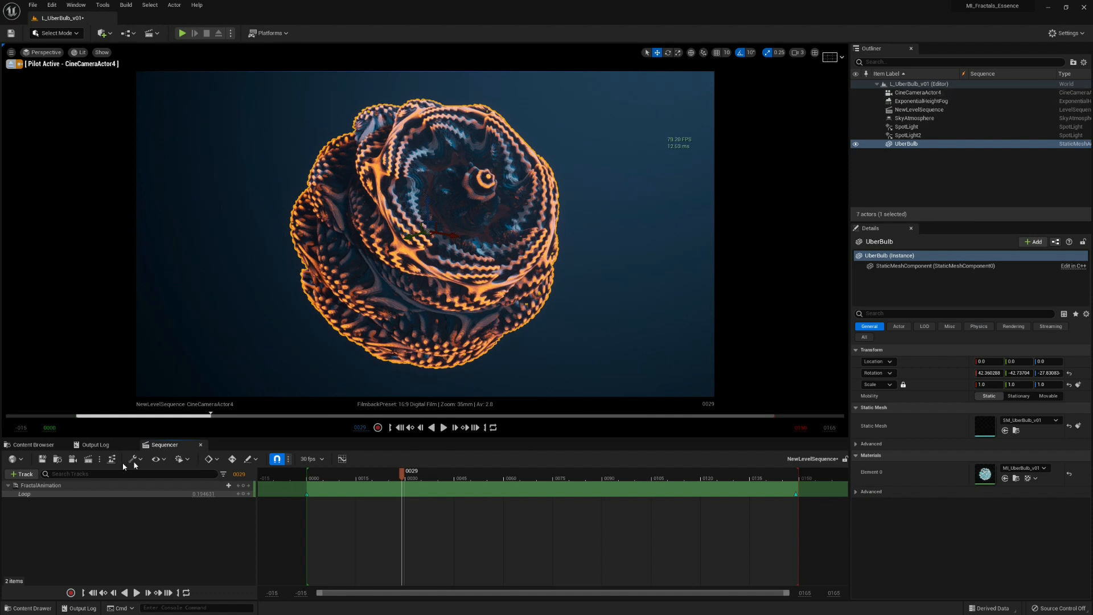
Add CineCameraActor4 to the sequence with a Camera Cuts track and play it back.
click(25, 474)
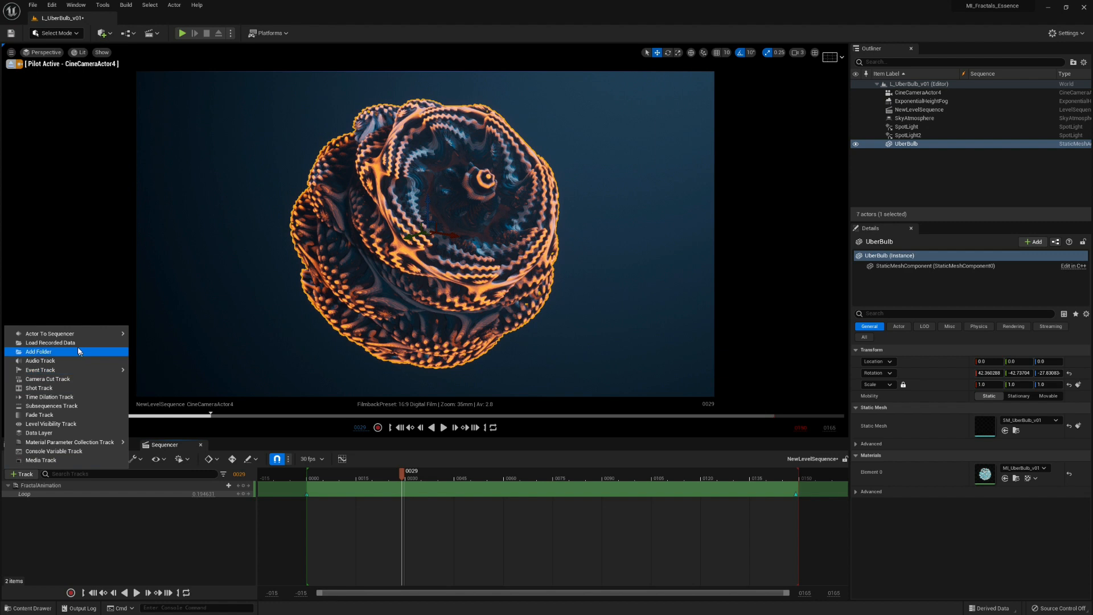
click(49, 333)
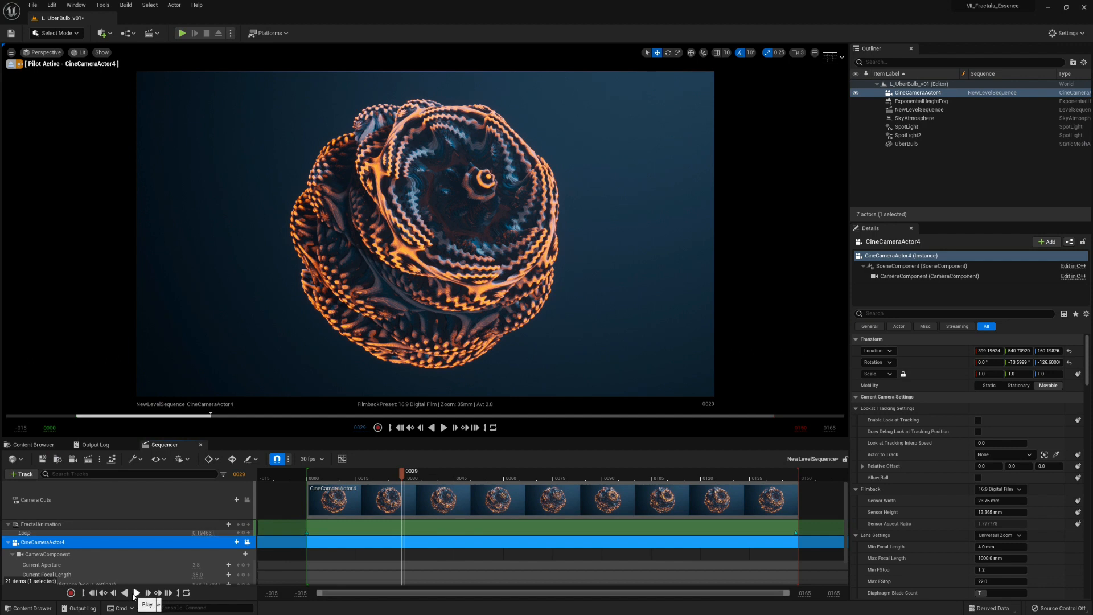
click(137, 592)
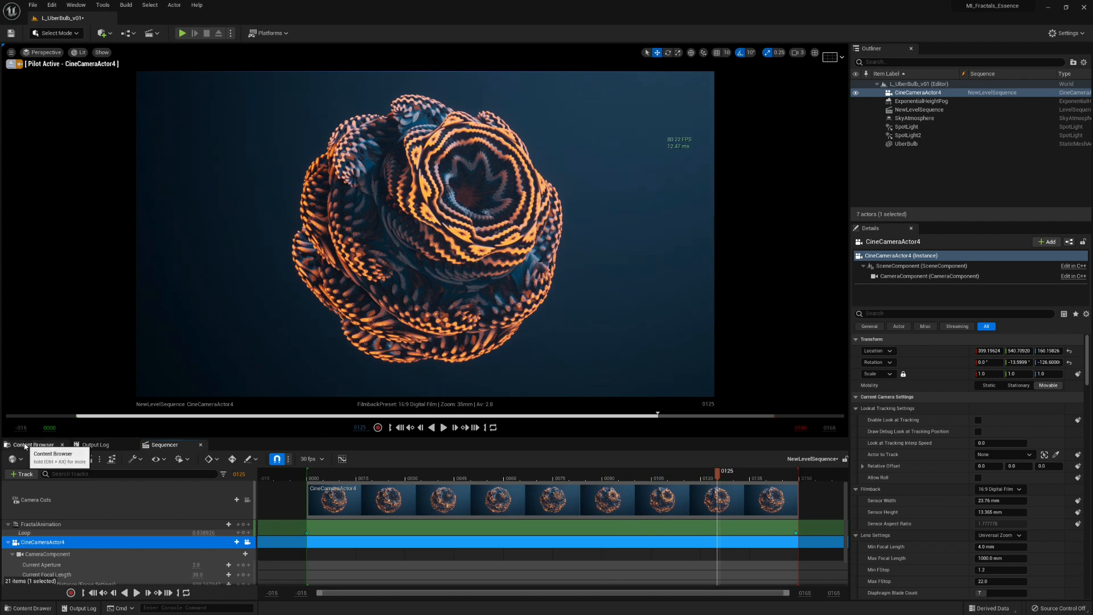
Browse to Desktop > Download holding MPM_RenderSettings.uasset.
click(34, 445)
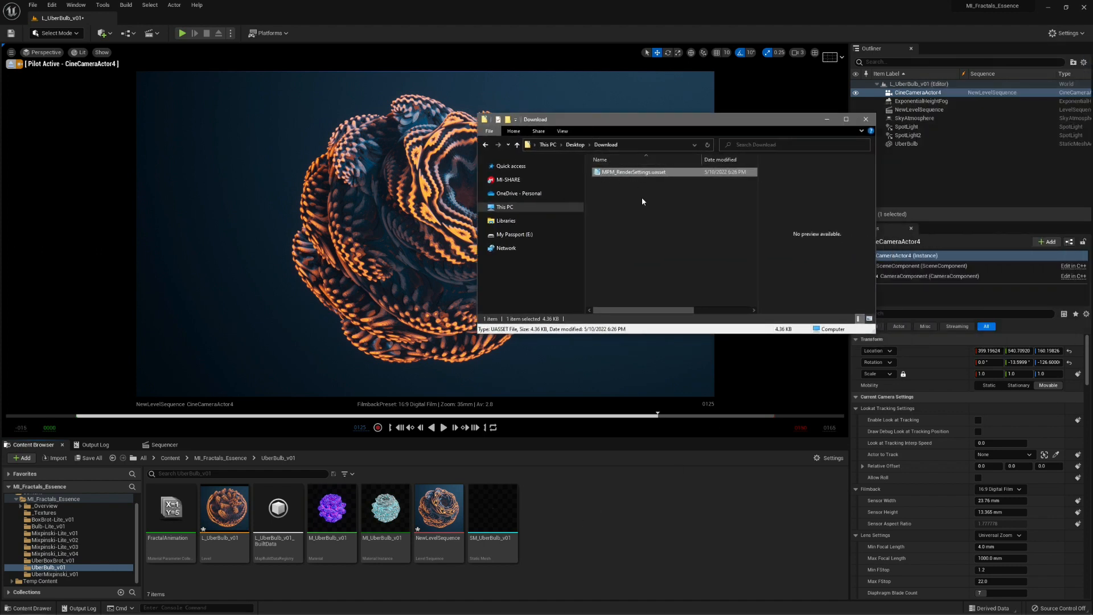
mouse_move(618, 179)
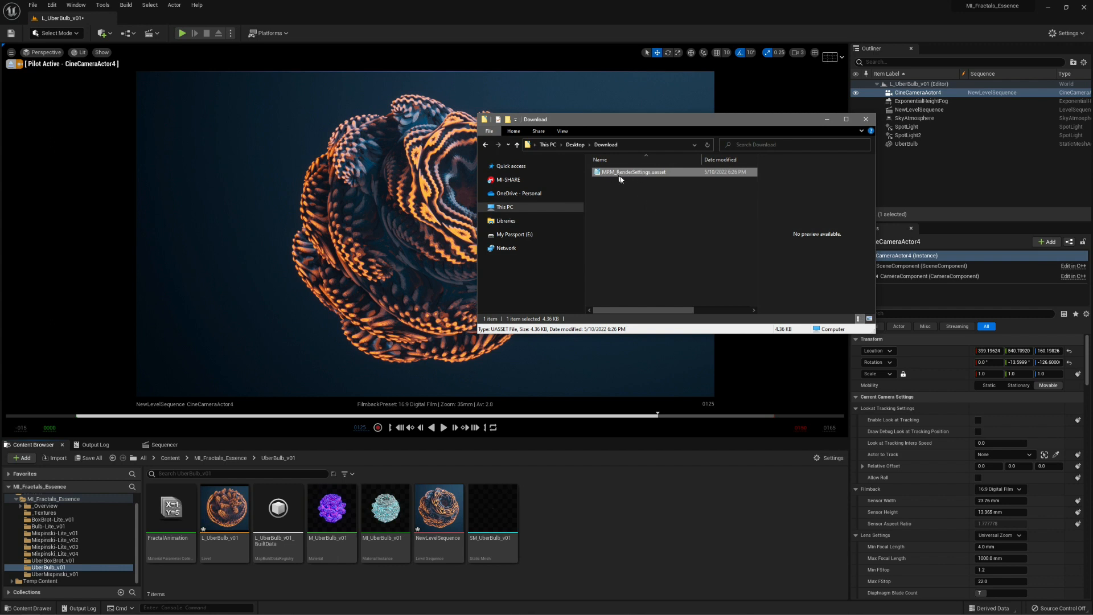
mouse_move(492, 507)
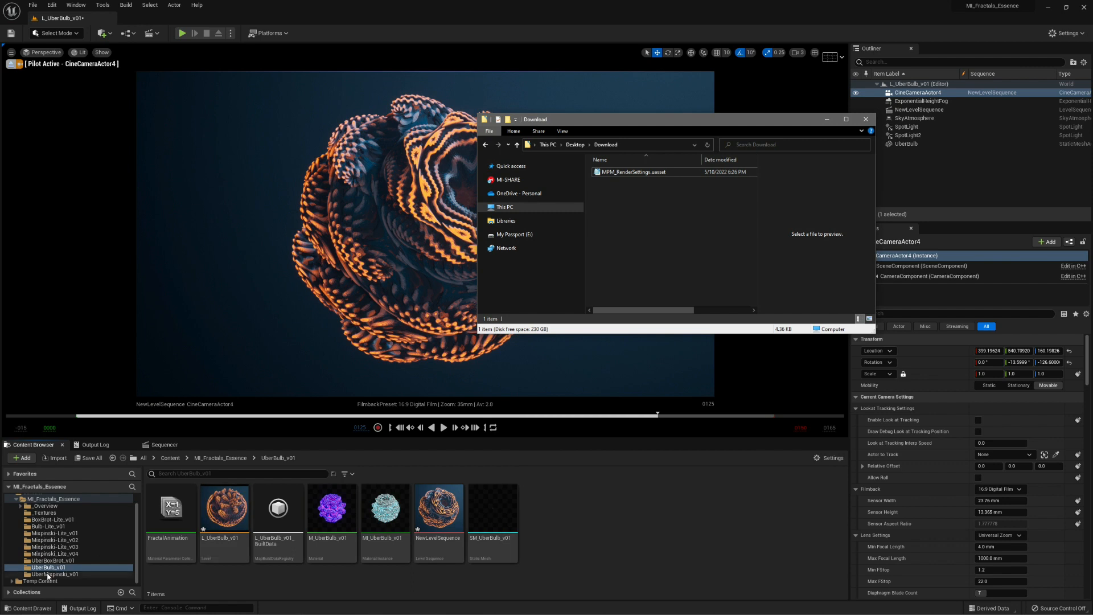
Reveal UberBulb_v01 in Explorer and place MPM_RenderSettings in MI_Fractals_Essence.
right_click(49, 567)
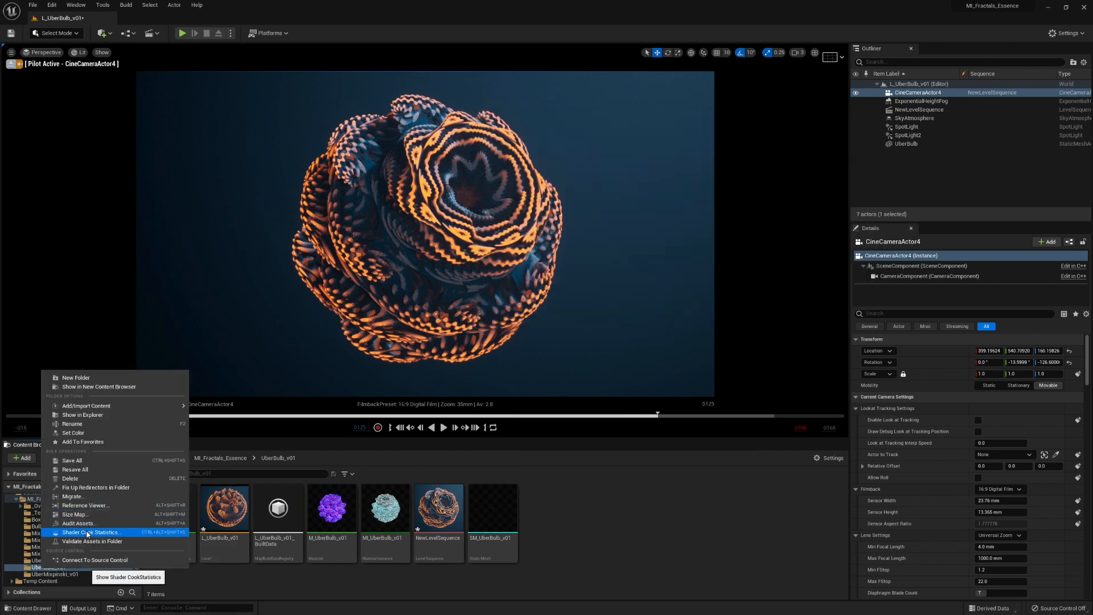
mouse_move(82, 415)
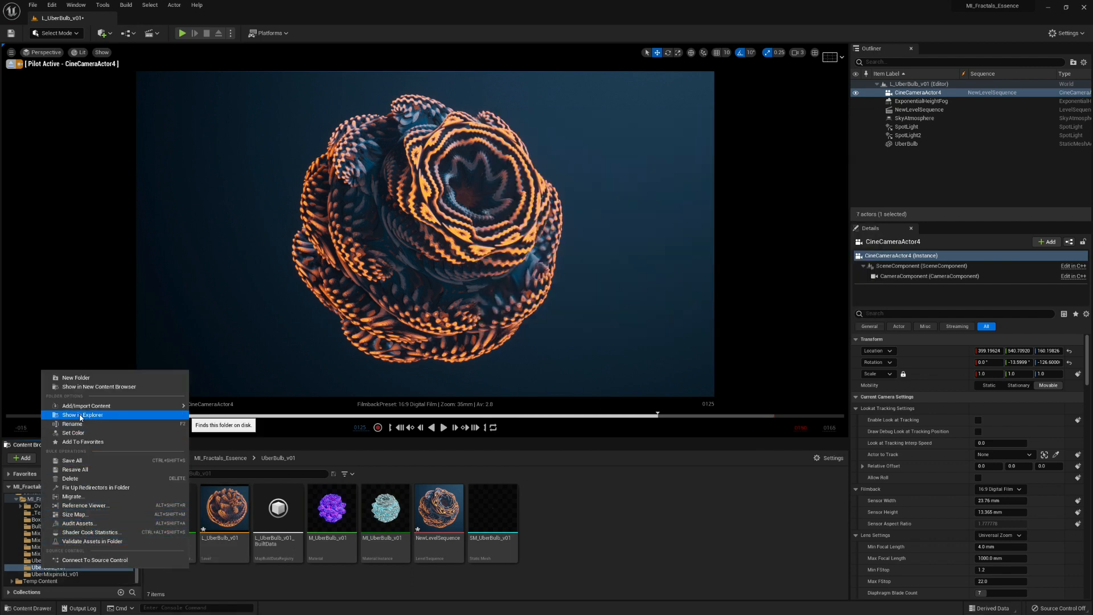
click(82, 415)
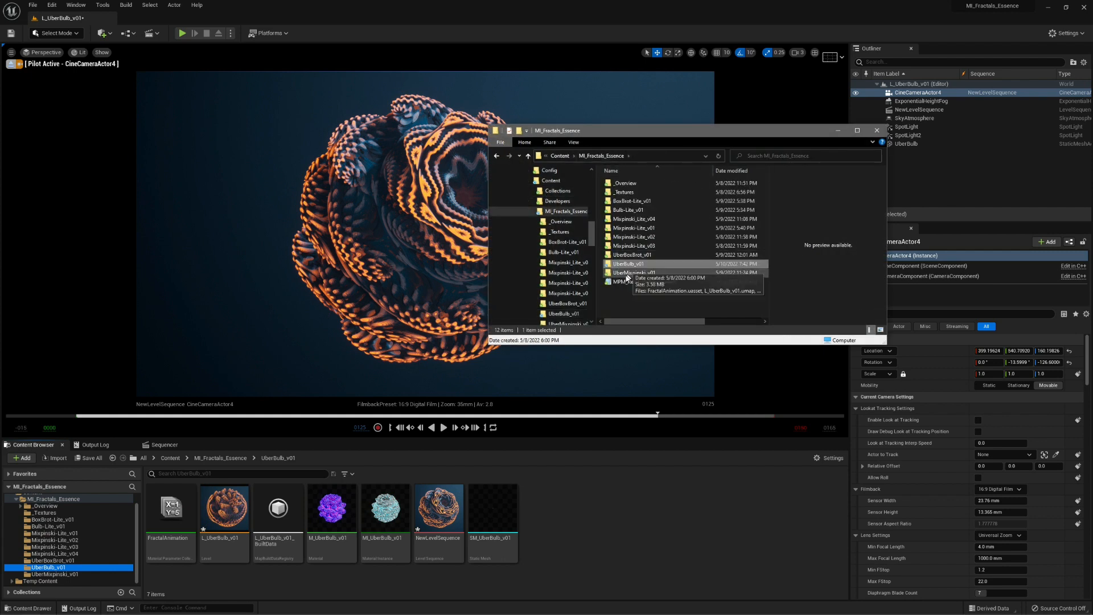
click(641, 282)
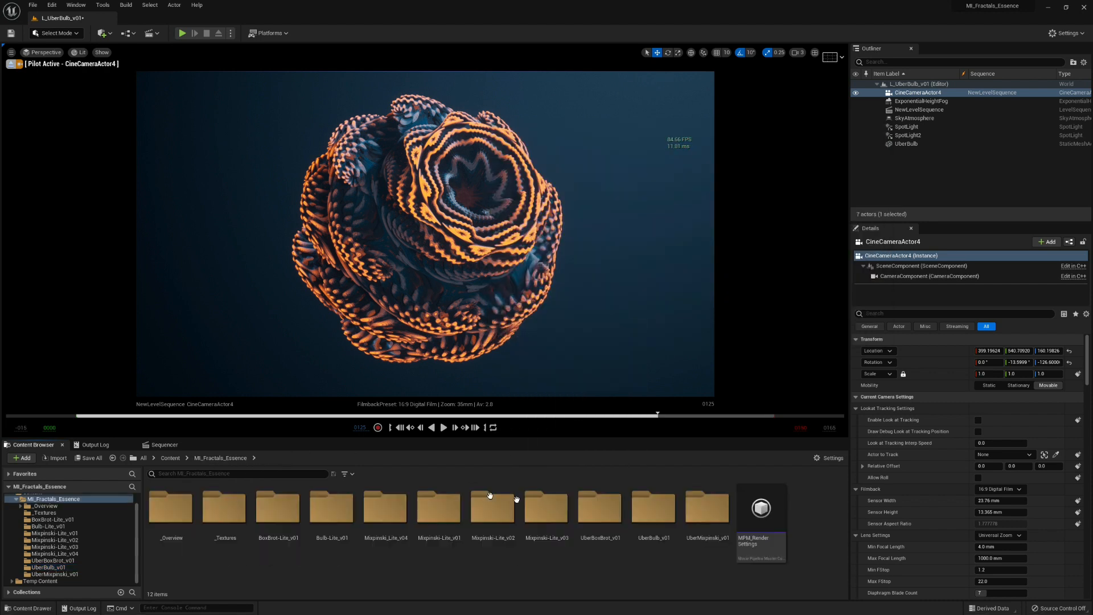
click(761, 507)
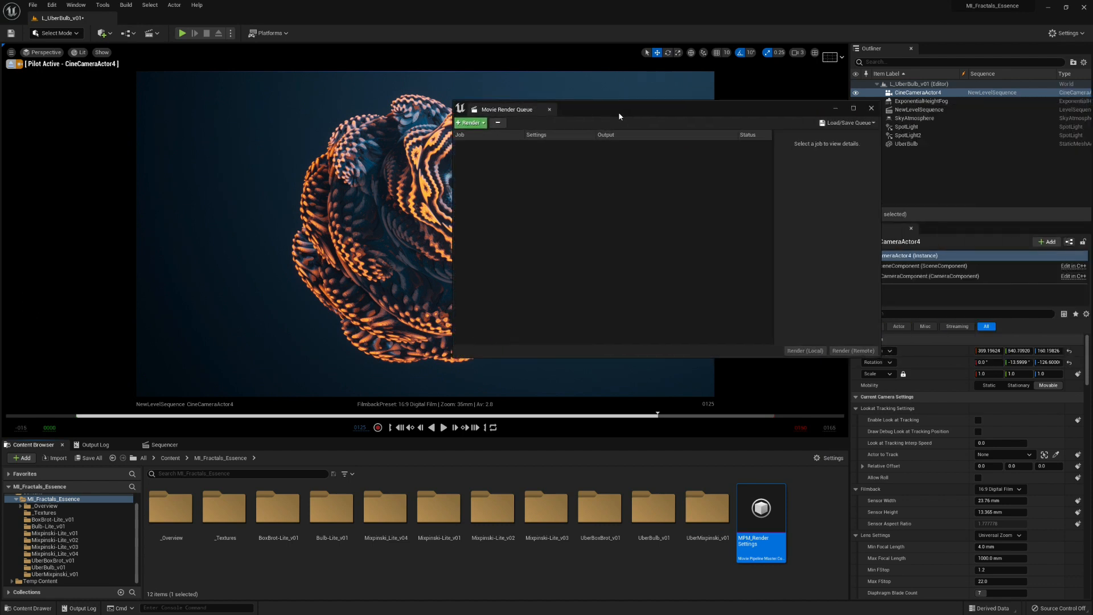
Add NewLevelSequence as a render job and open its render settings config.
click(469, 123)
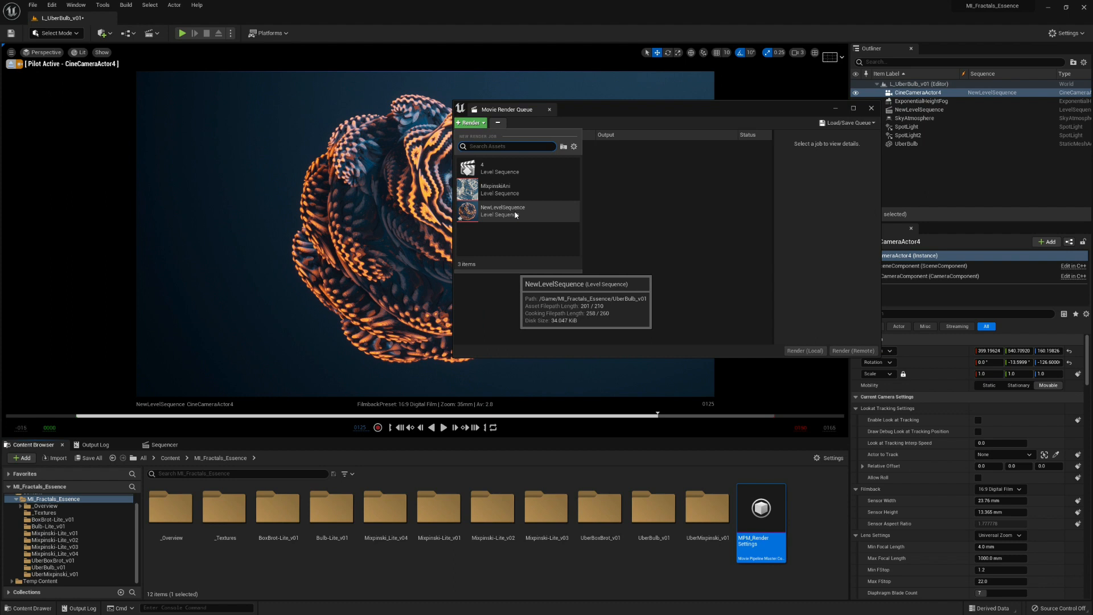
click(502, 210)
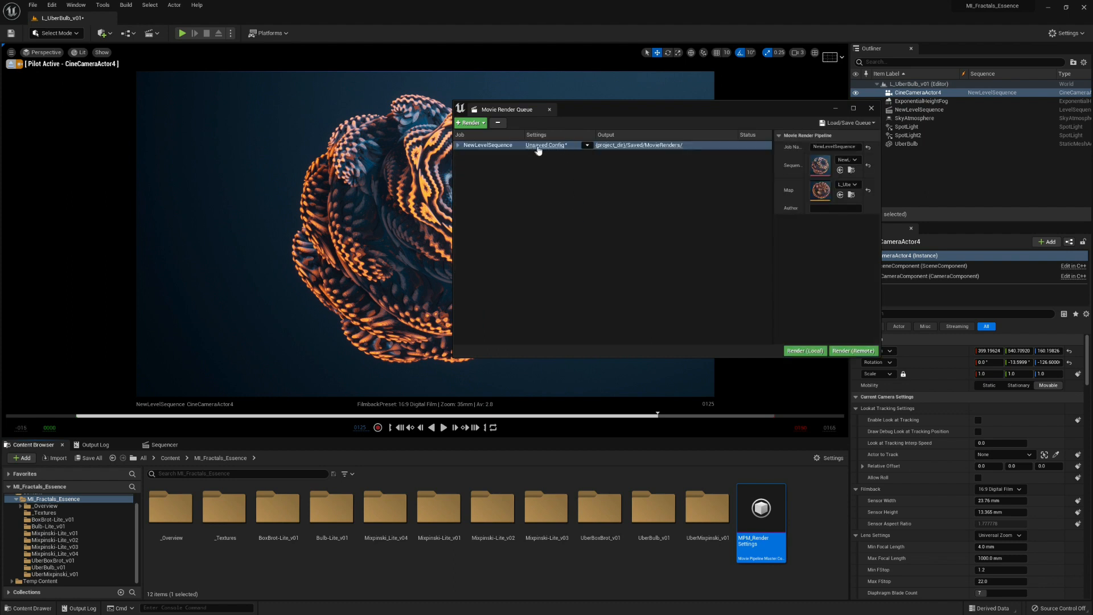
click(550, 146)
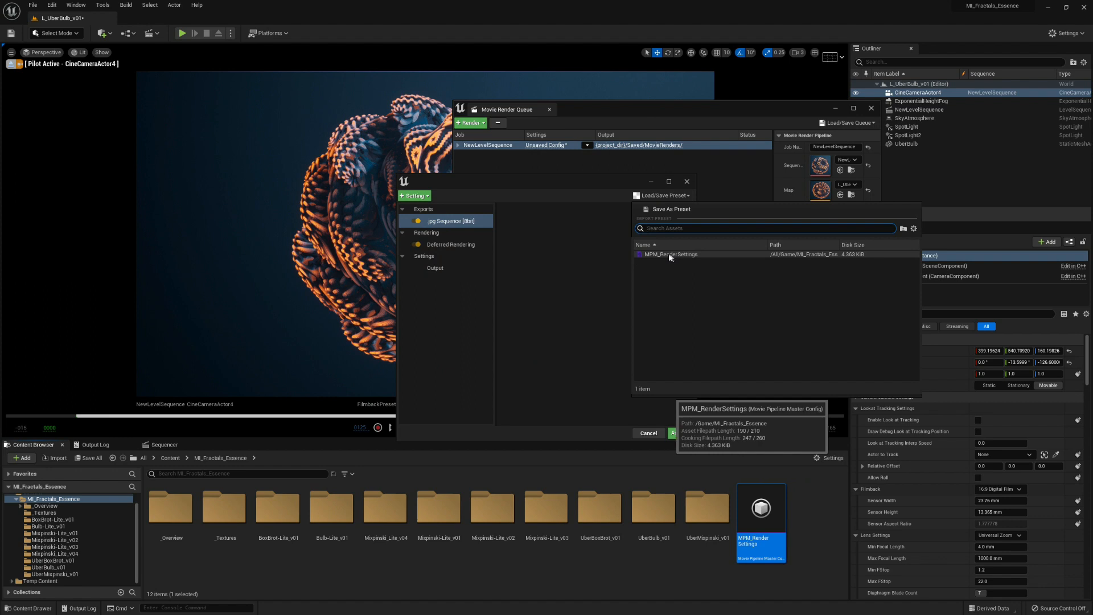
Load MPM_RenderSettings, review exports, anti-aliasing, console variables and output, then accept.
double_click(670, 254)
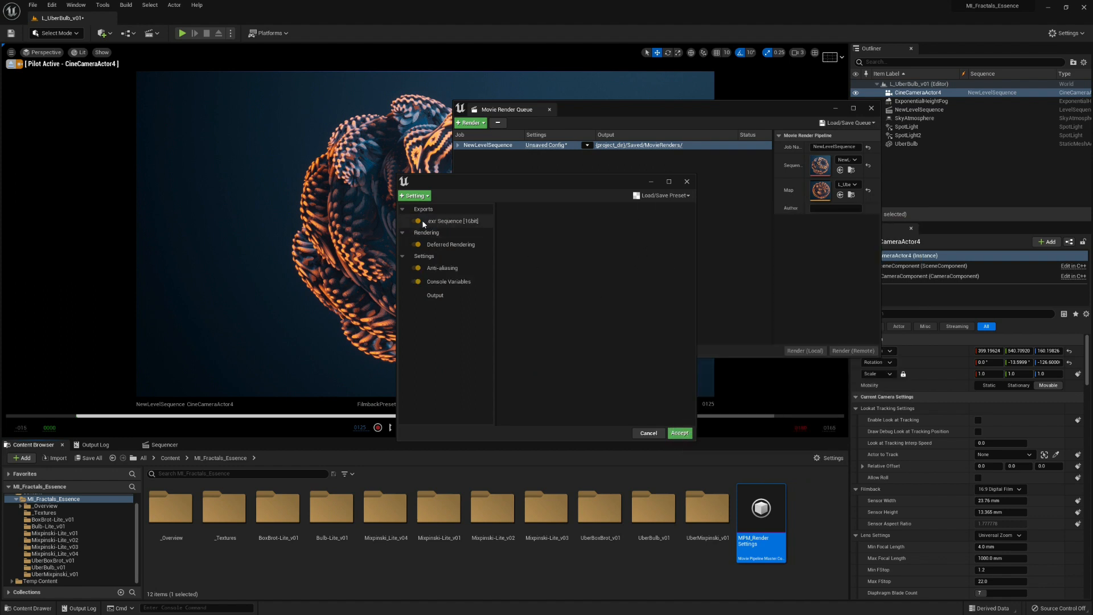
click(451, 221)
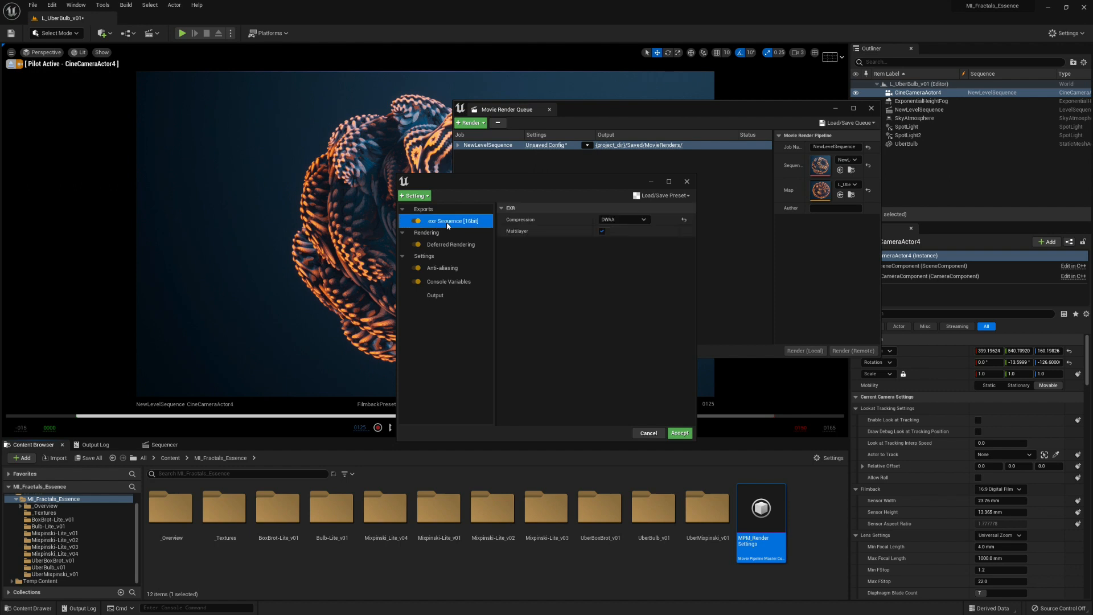
click(413, 196)
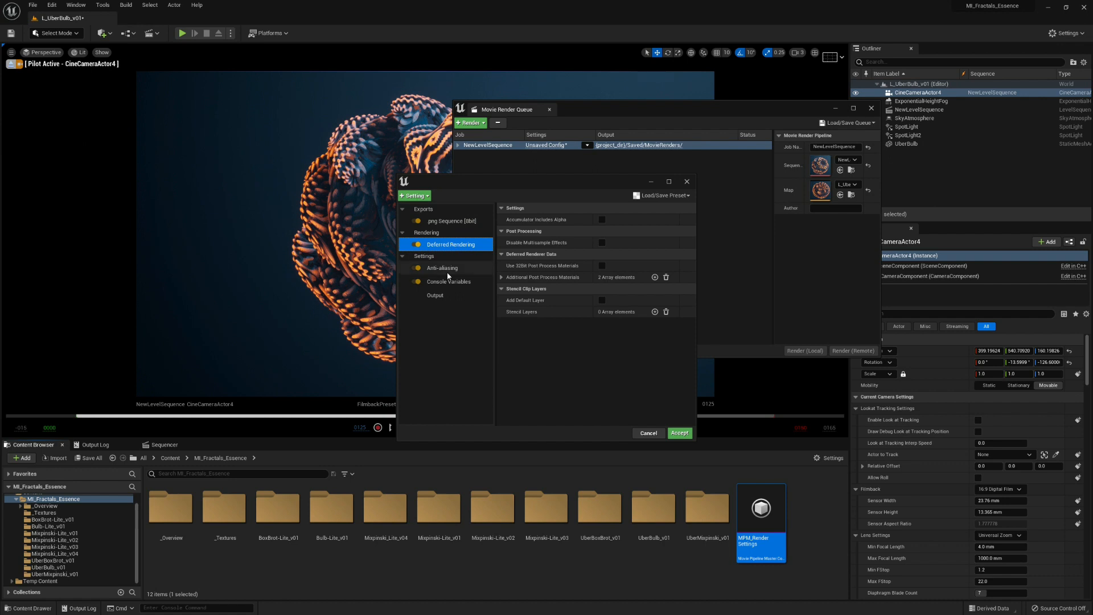
click(442, 267)
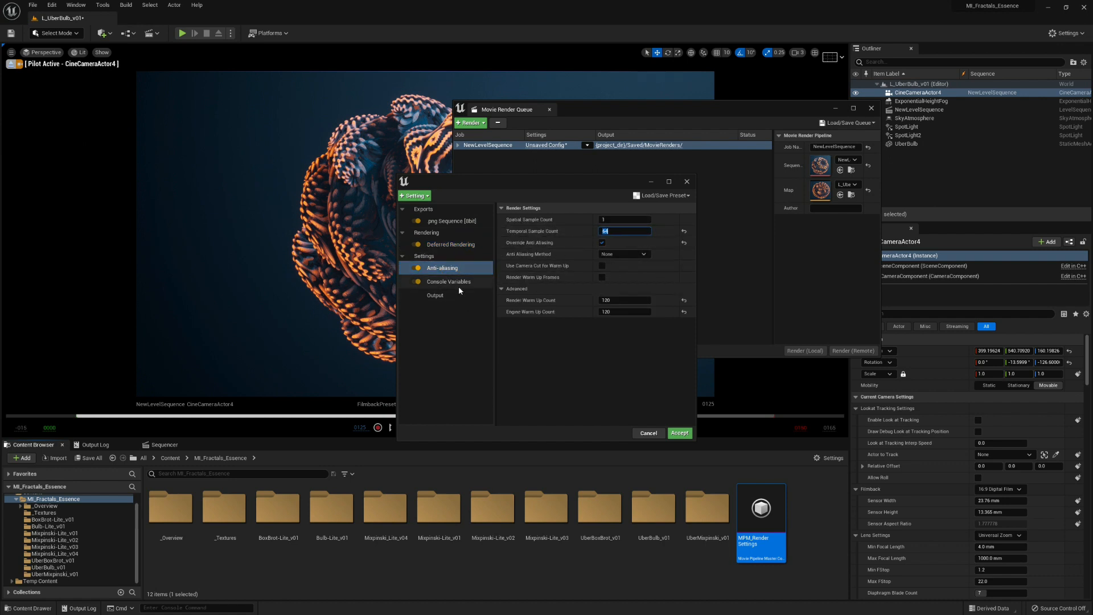
click(448, 280)
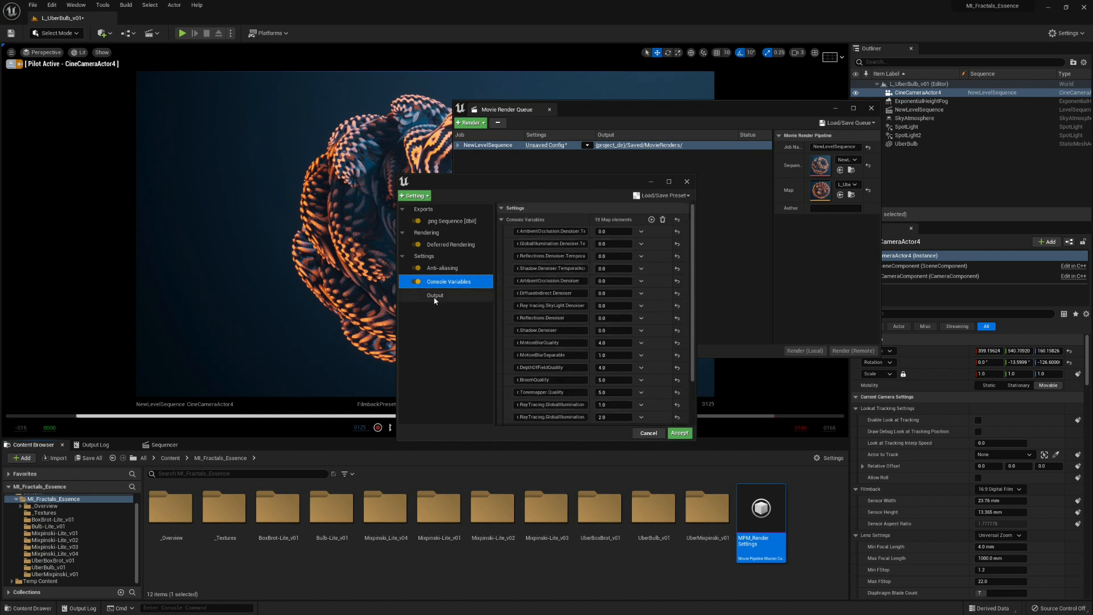
click(434, 295)
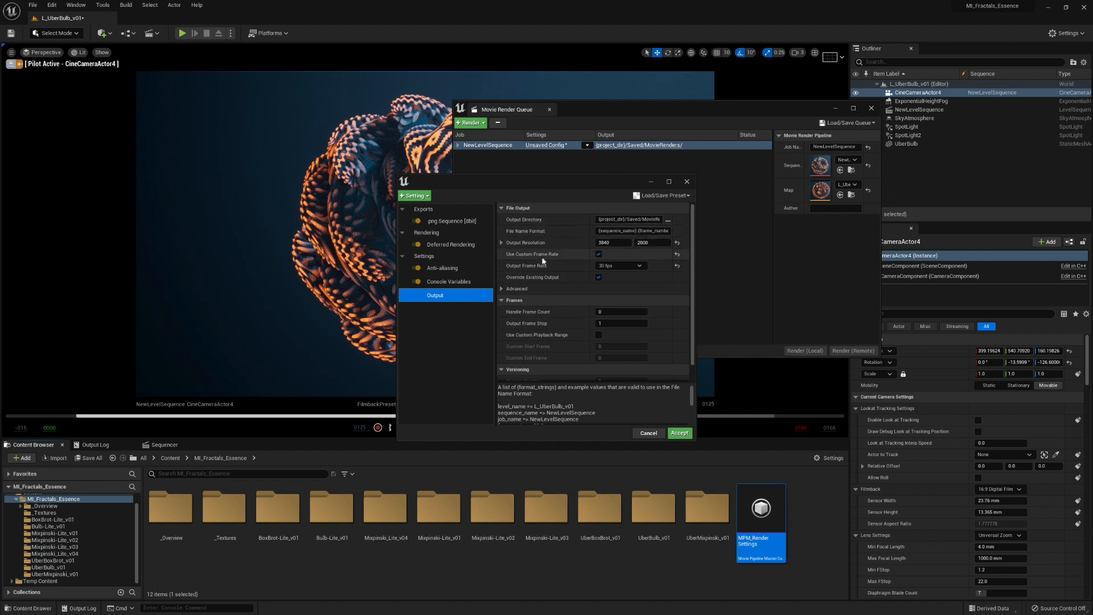
click(678, 432)
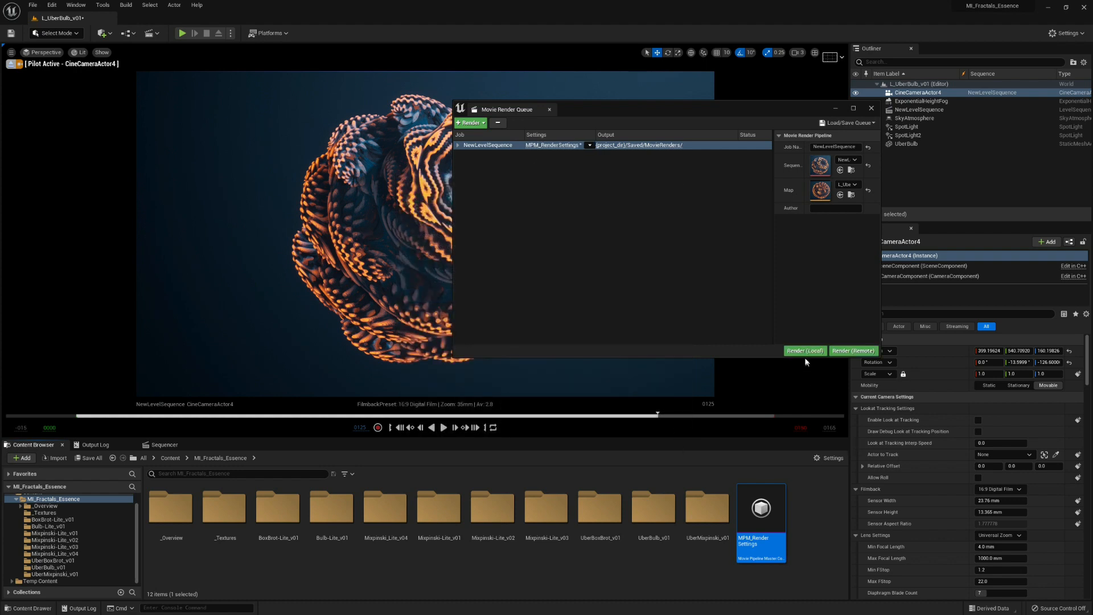
Start a local render of the NewLevelSequence job.
click(804, 351)
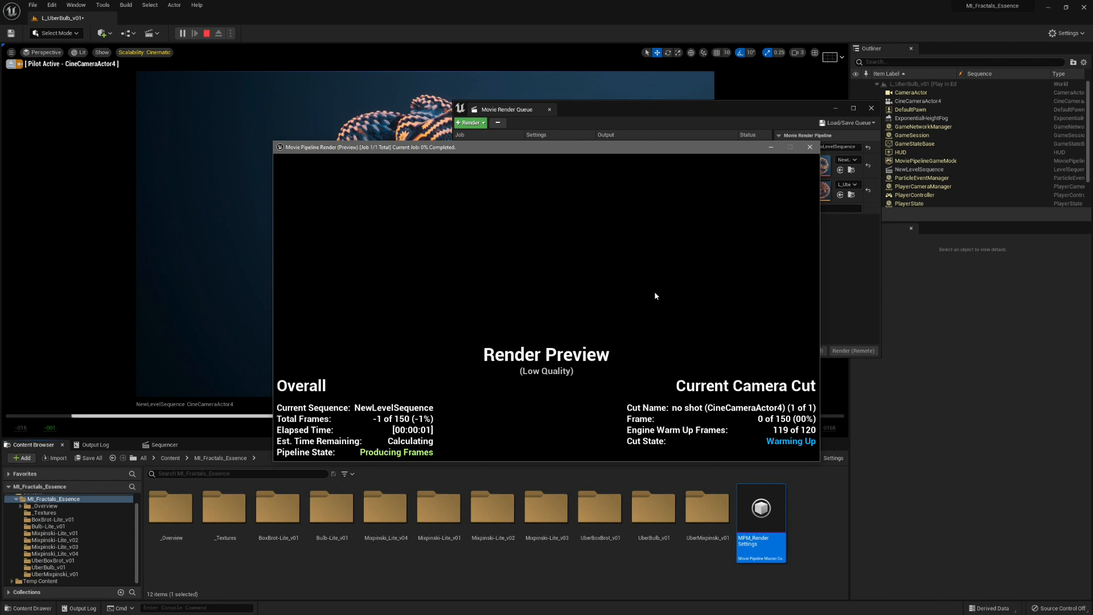
mouse_move(806, 465)
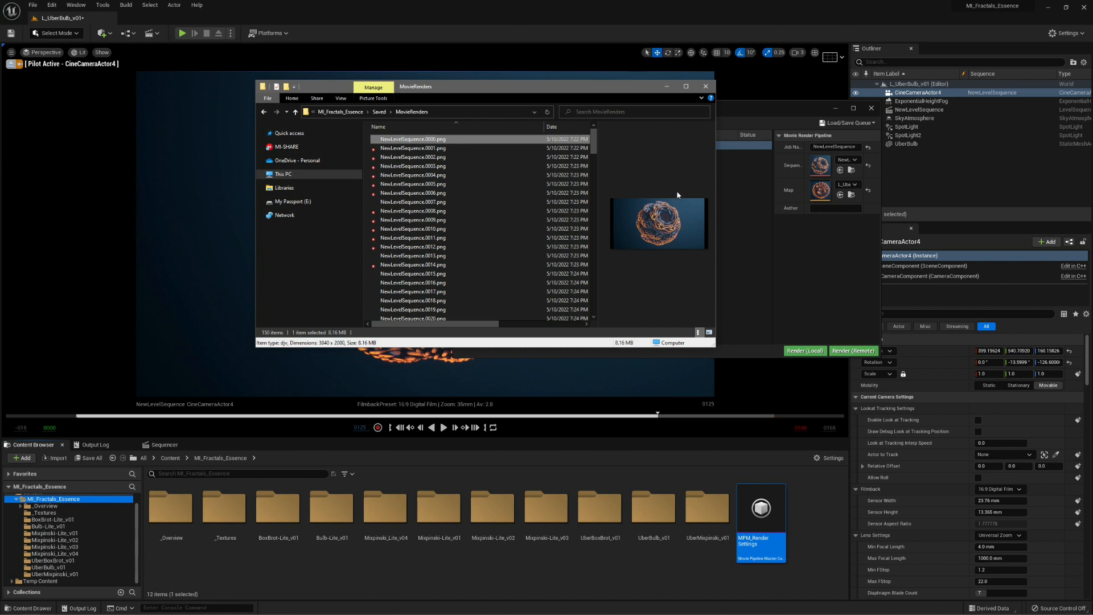
Open NewLevelSequence.0000.png from Saved > MovieRenders in DJV.
double_click(412, 139)
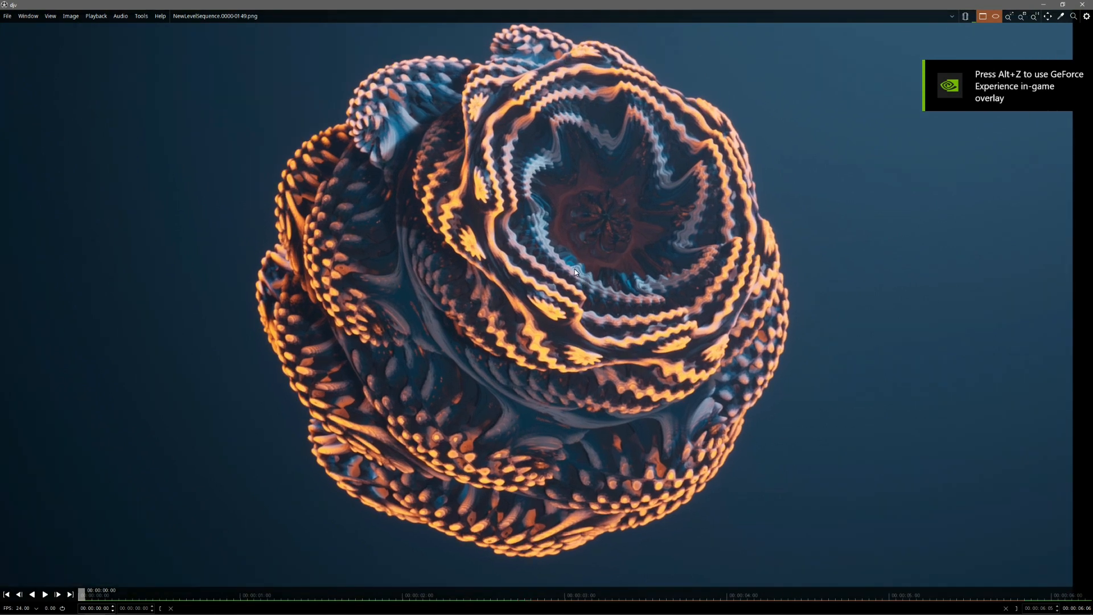
Play the rendered NewLevelSequence PNG frames on DJV's timeline.
click(44, 594)
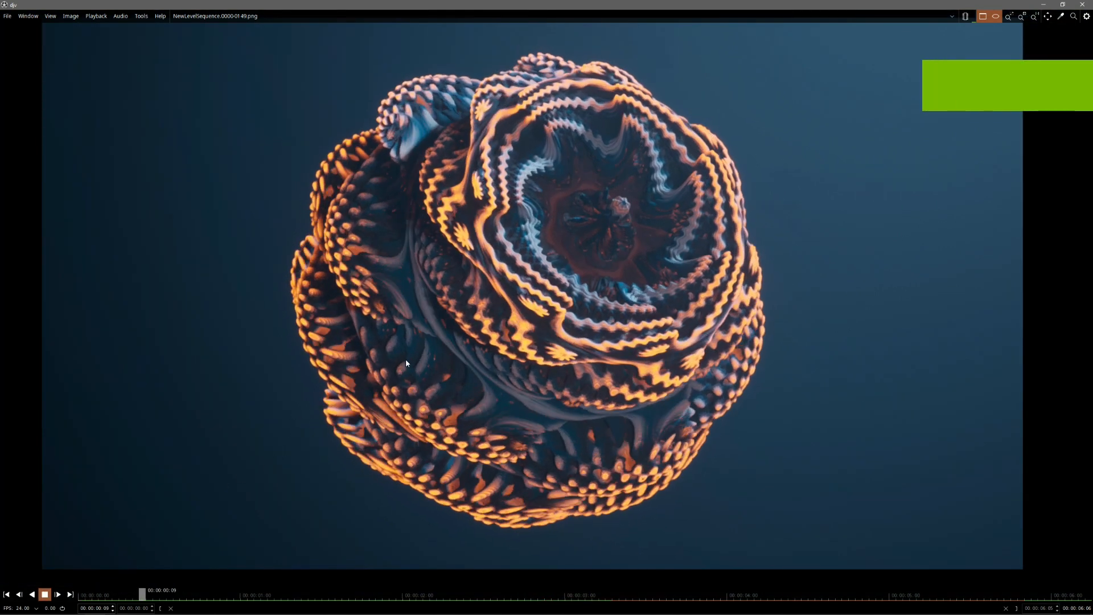
click(44, 593)
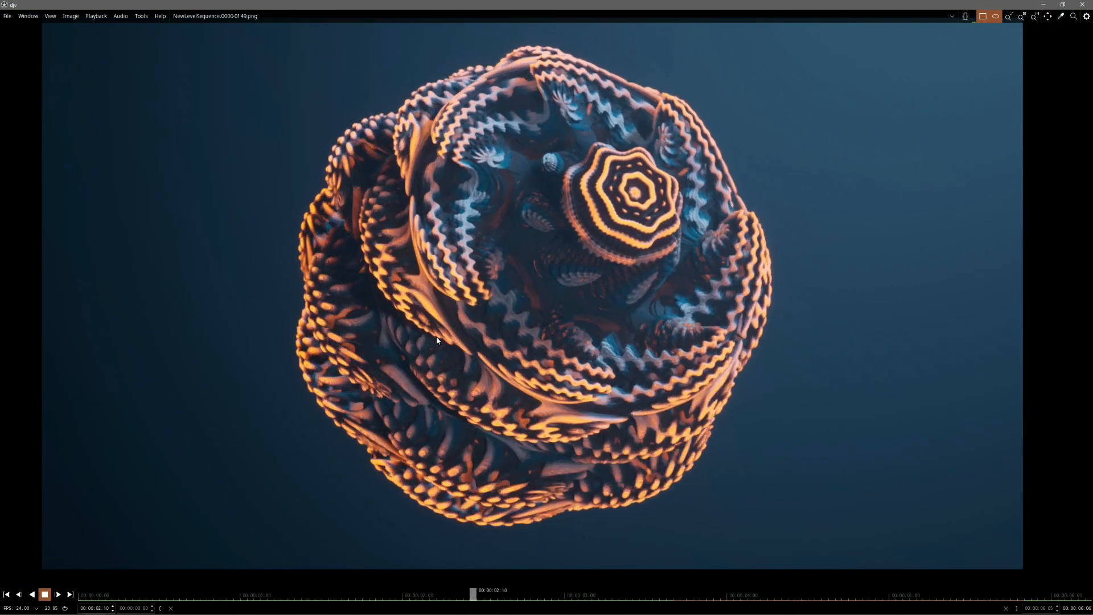